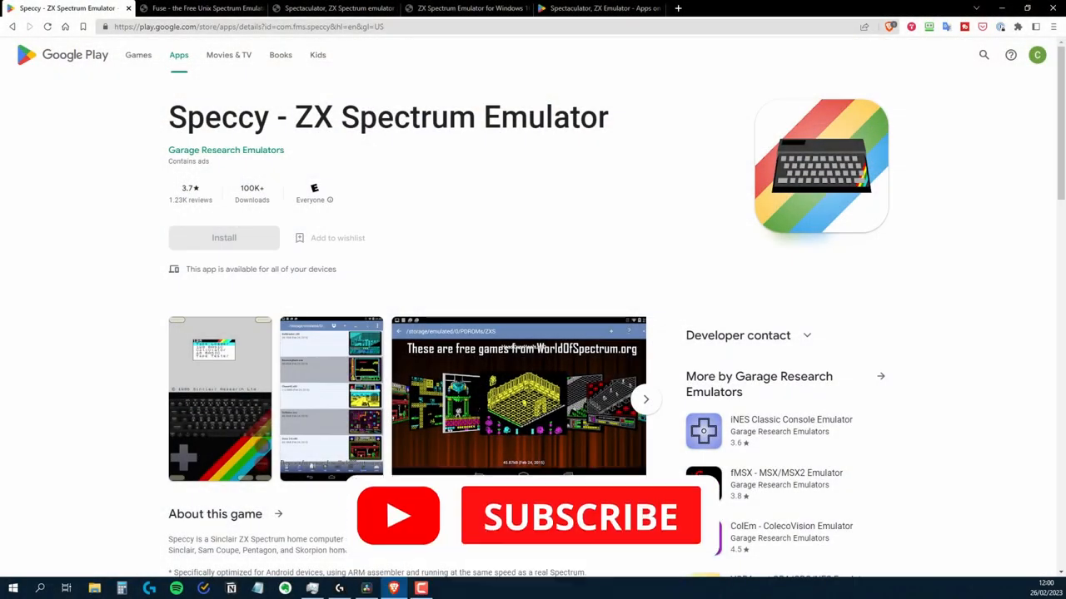
- Browse through the Spectaculator and ZX Spectrum 4 emulator tabs to the ZX UNO board page
{"action": "left_click", "coordinate": [333, 7]}
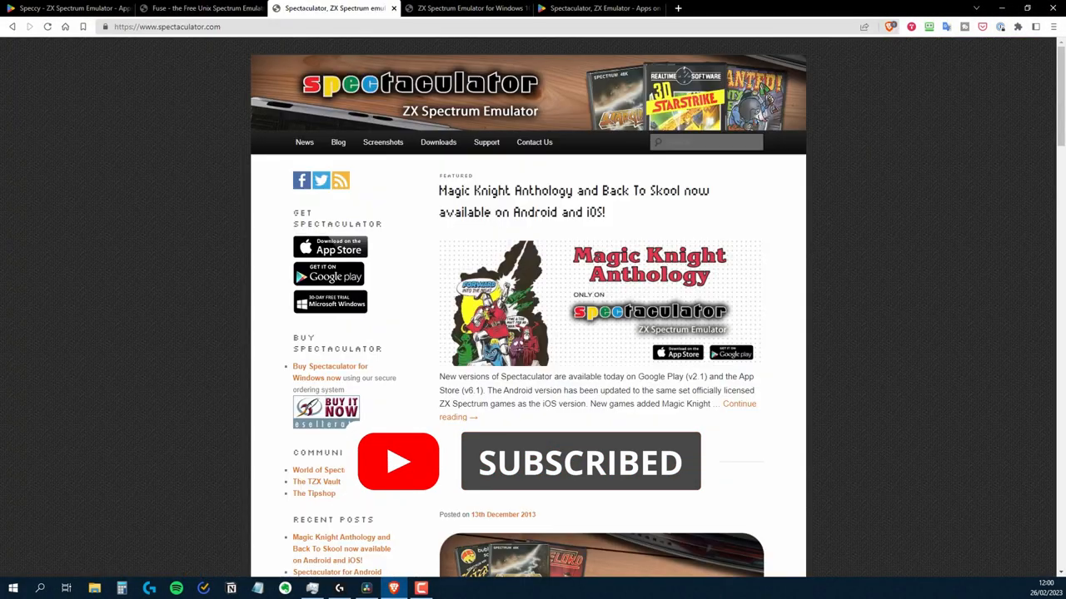
{"action": "left_click", "coordinate": [466, 8]}
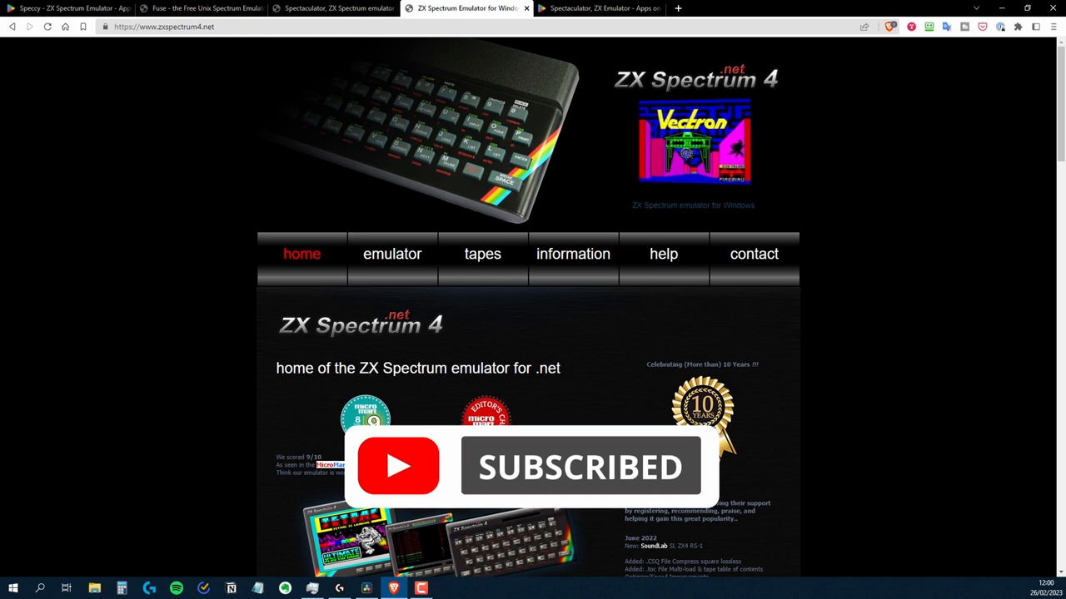
{"action": "left_click", "coordinate": [599, 9]}
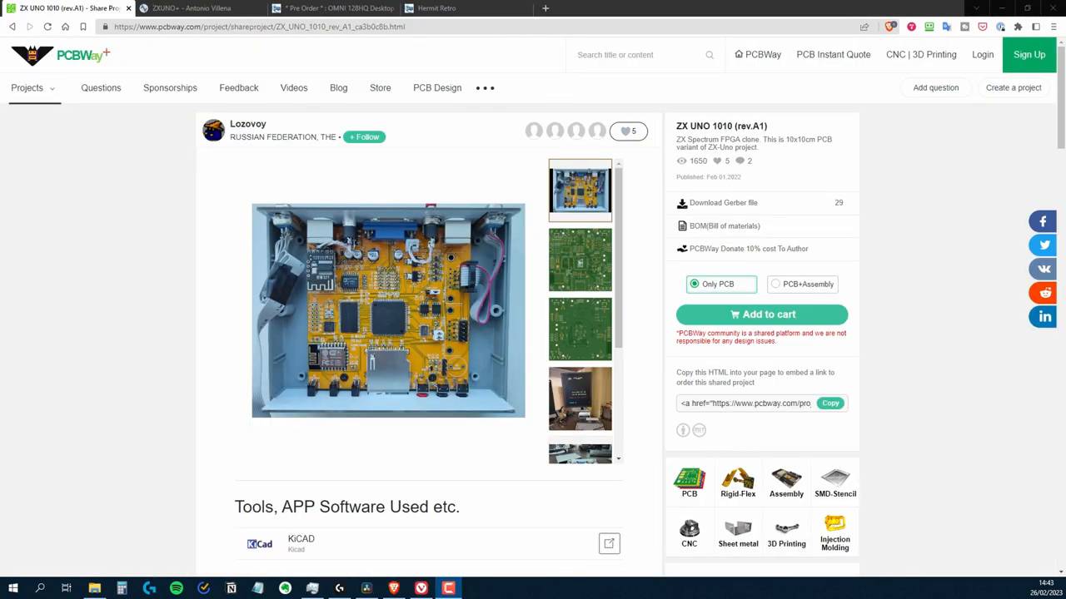
- Browse the ZXUNO+ store and OMNI 128HQ pre-order tabs, landing on the ZXBaremulator site
{"action": "left_click", "coordinate": [191, 8]}
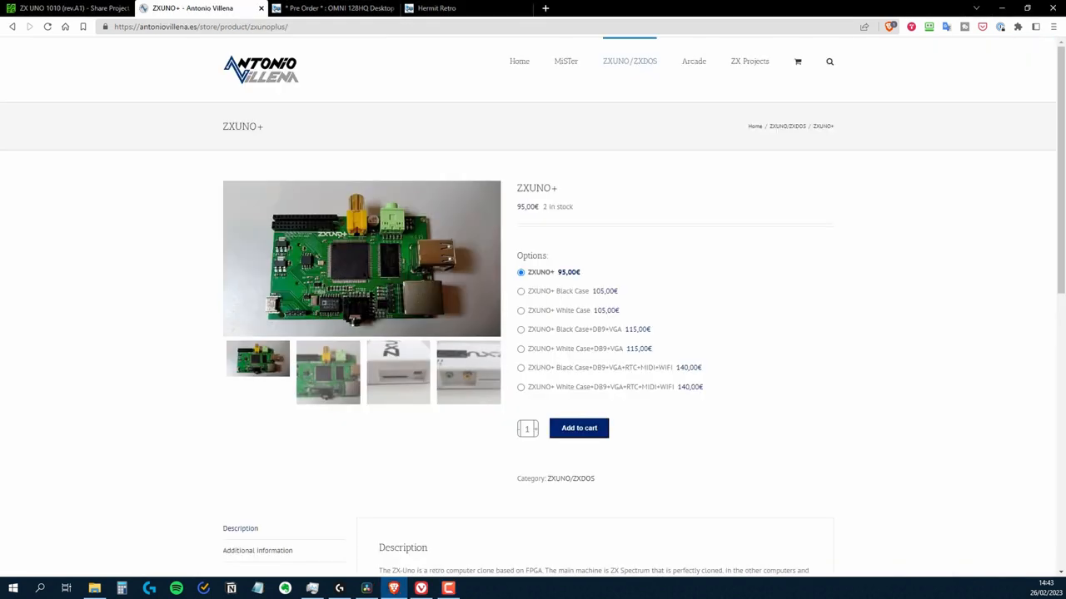
{"action": "left_click", "coordinate": [333, 7]}
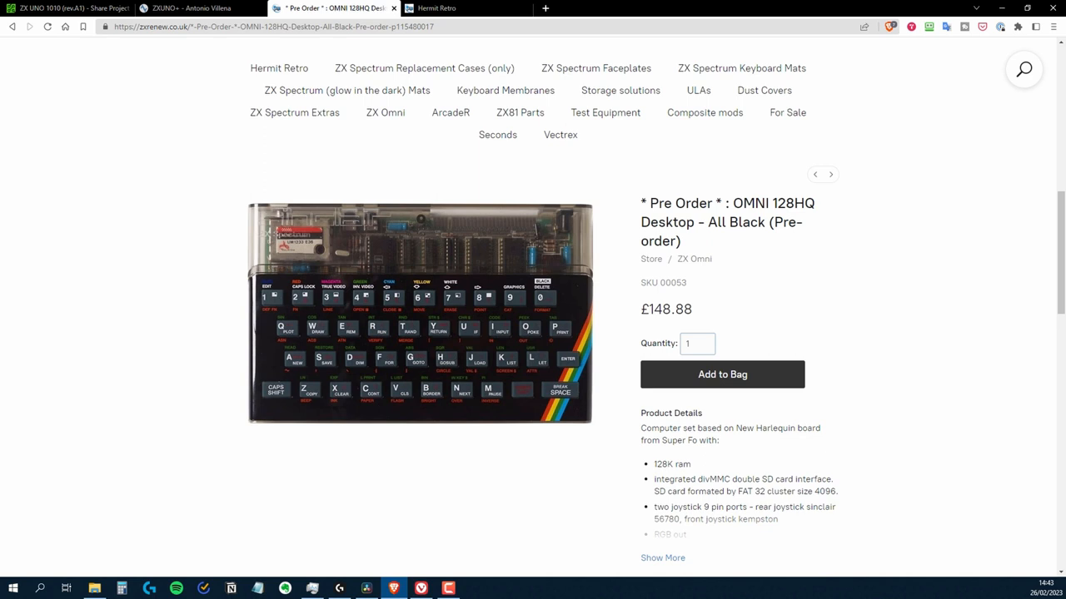
{"action": "left_click", "coordinate": [453, 6]}
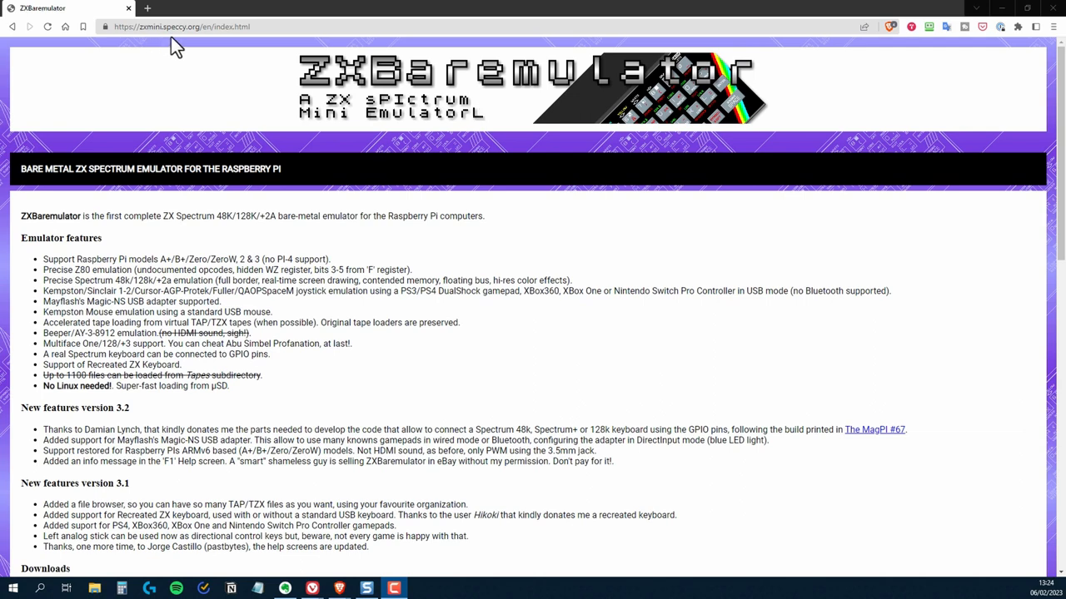
{"action": "mouse_move", "coordinate": [248, 47]}
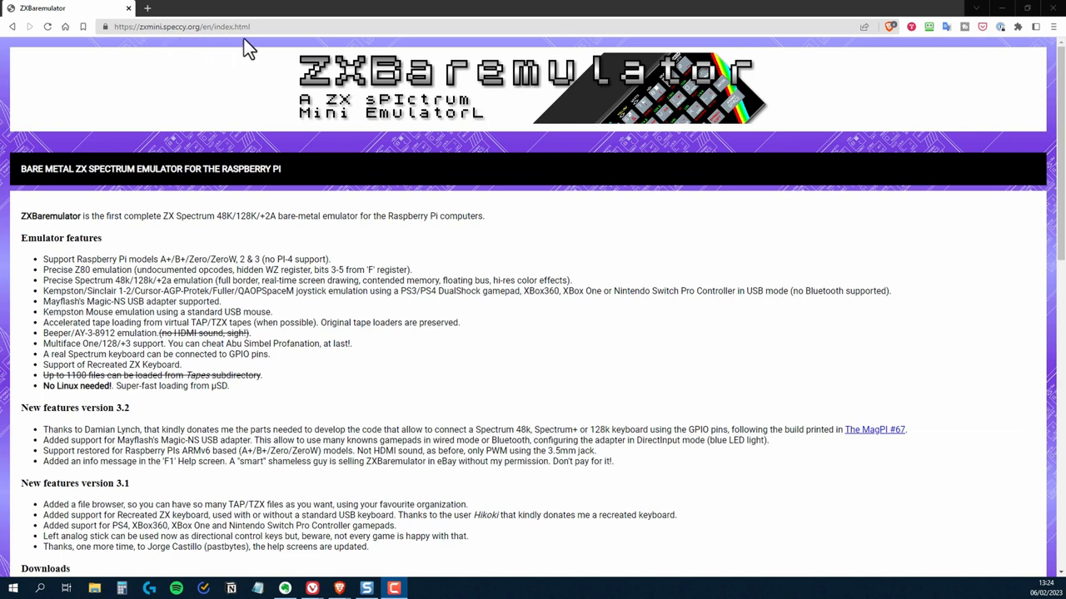
{"action": "mouse_move", "coordinate": [839, 169]}
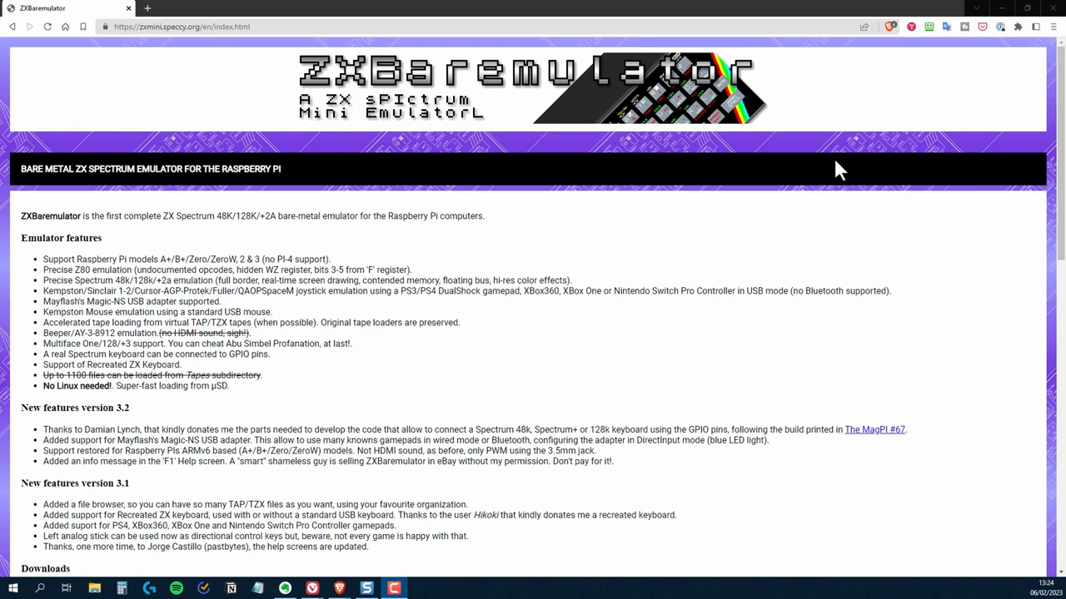
{"action": "mouse_move", "coordinate": [117, 263]}
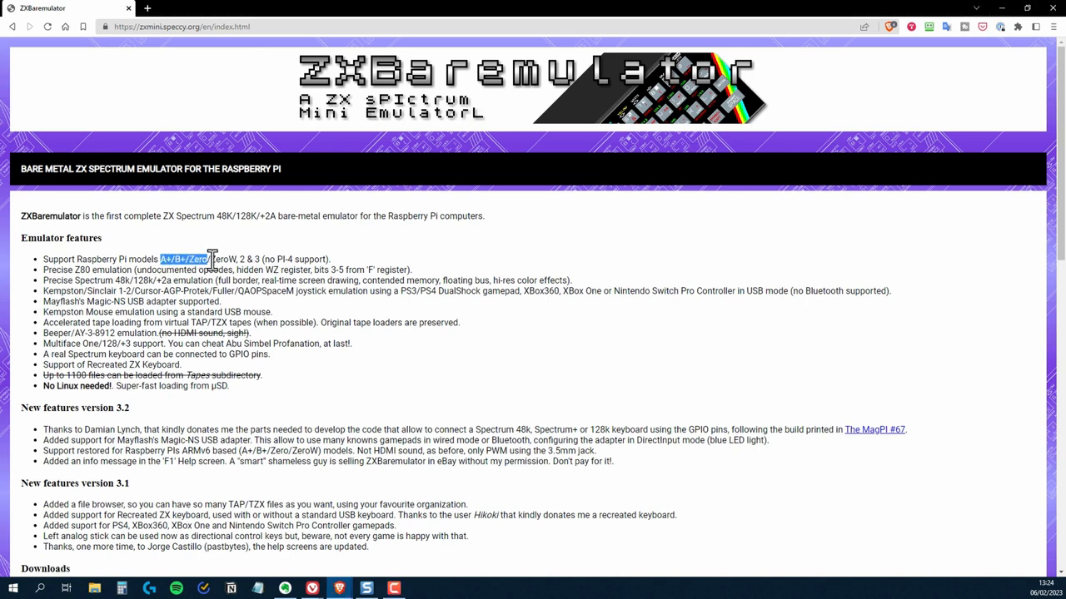
{"action": "left_click_drag", "start_coordinate": [213, 260], "coordinate": [331, 259]}
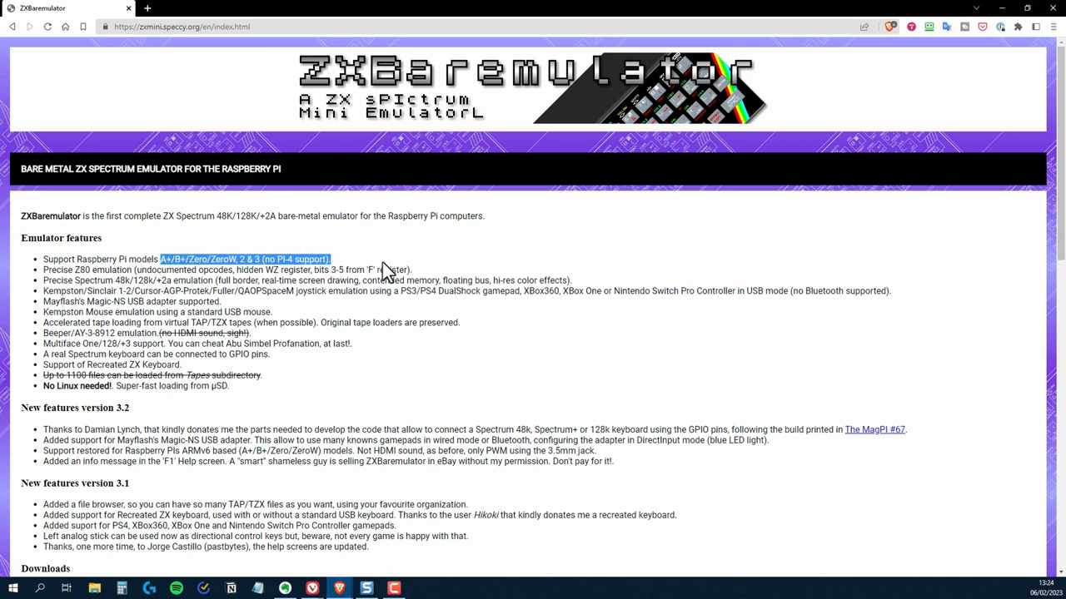
{"action": "mouse_move", "coordinate": [741, 237]}
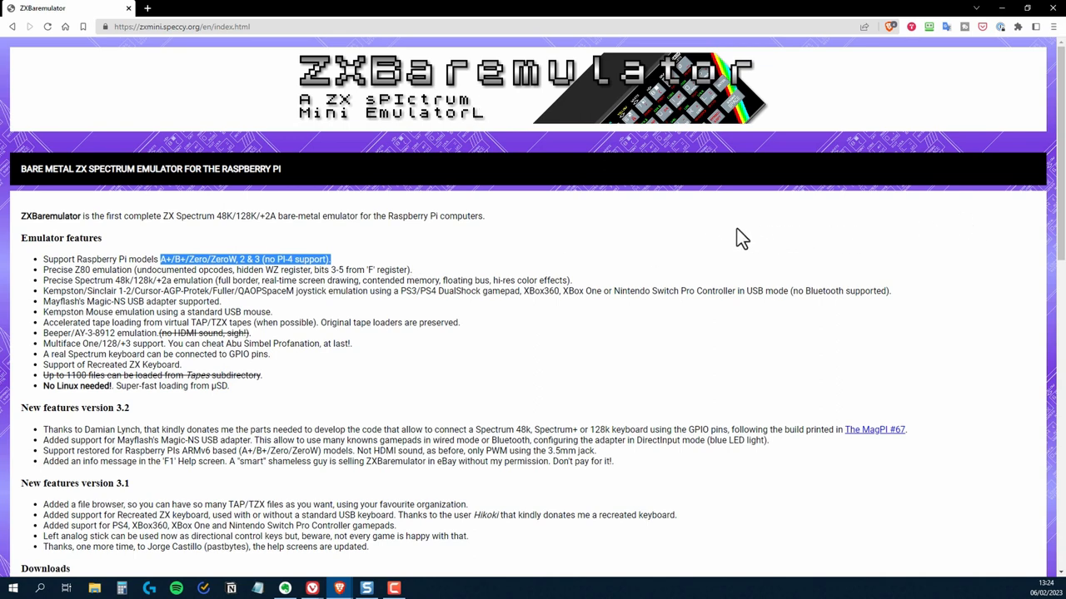
{"action": "mouse_move", "coordinate": [489, 242]}
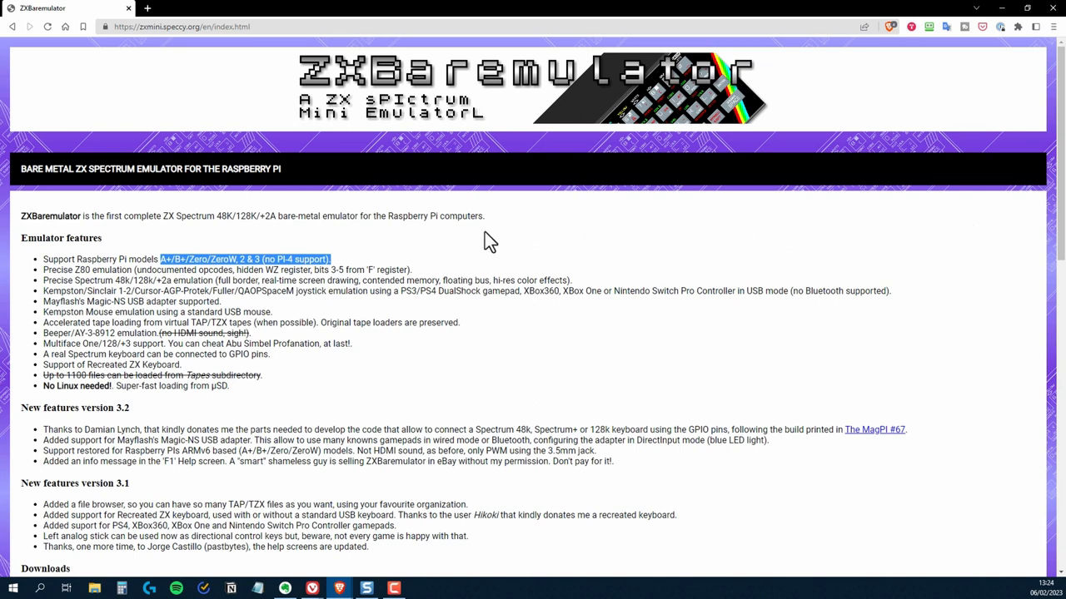
{"action": "mouse_move", "coordinate": [792, 273]}
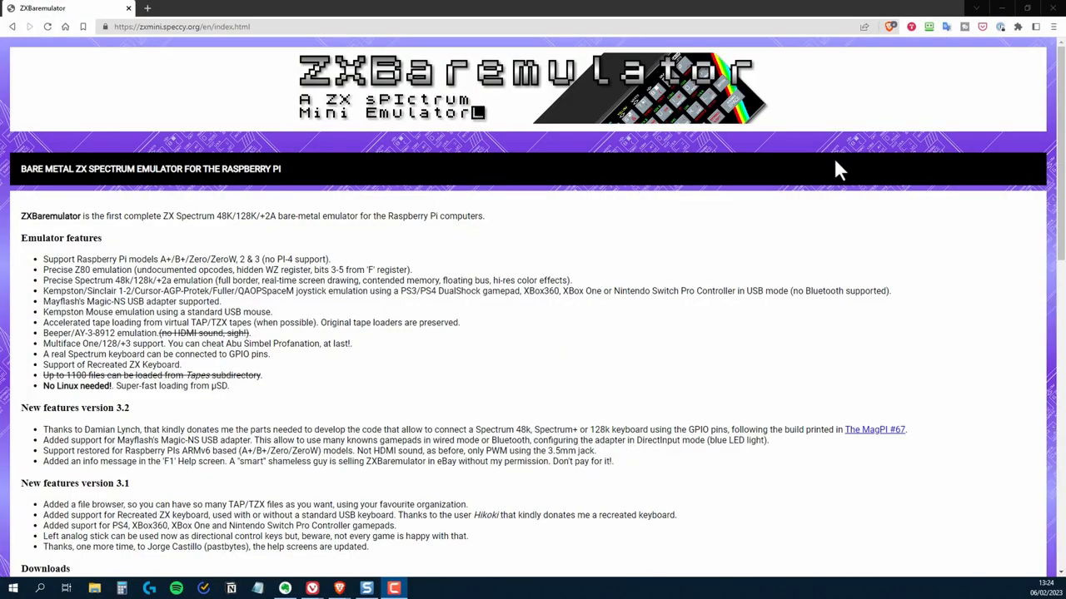
{"action": "mouse_move", "coordinate": [842, 163]}
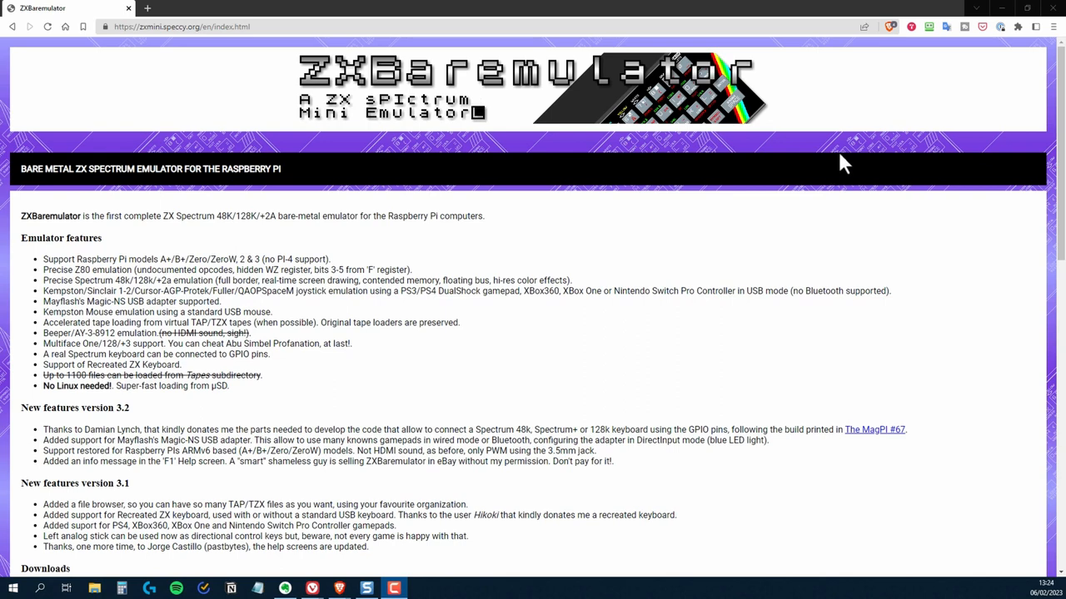
{"action": "mouse_move", "coordinate": [133, 268]}
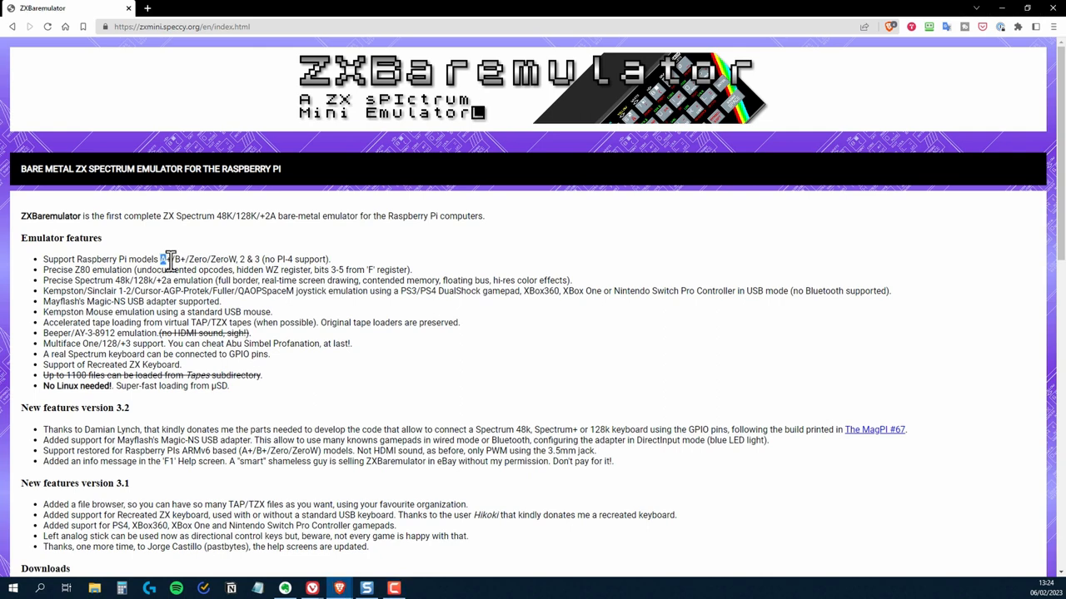
{"action": "left_click_drag", "start_coordinate": [160, 260], "coordinate": [269, 260]}
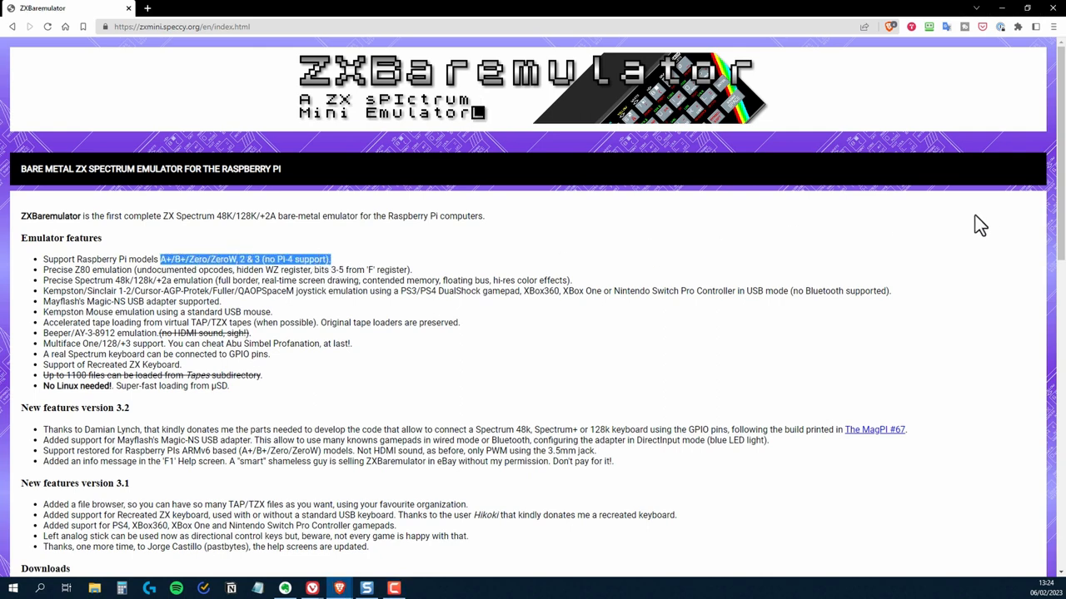
{"action": "mouse_move", "coordinate": [560, 240]}
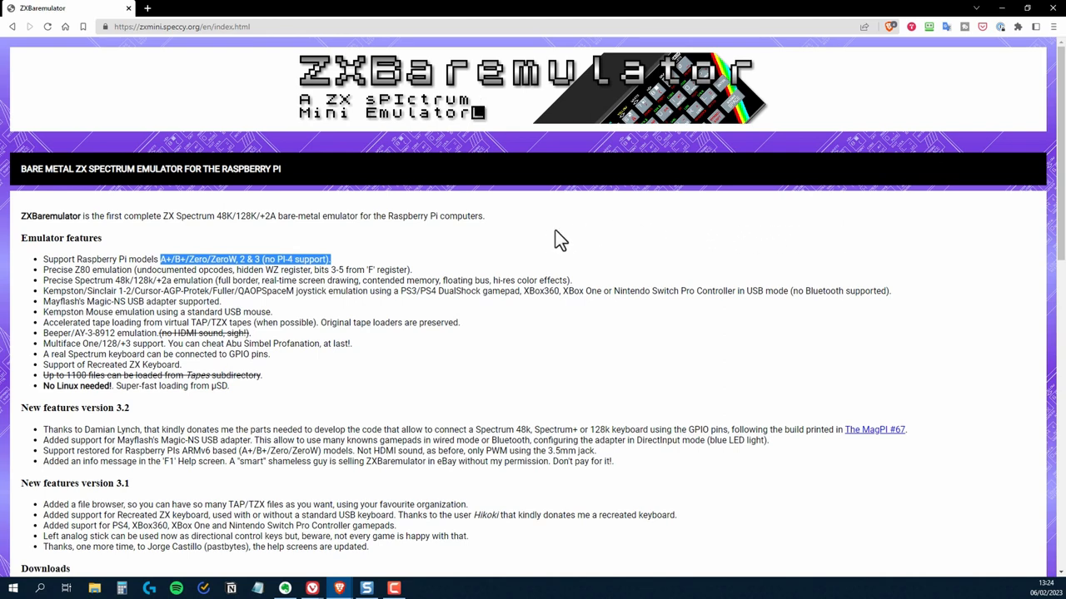
{"action": "mouse_move", "coordinate": [456, 269]}
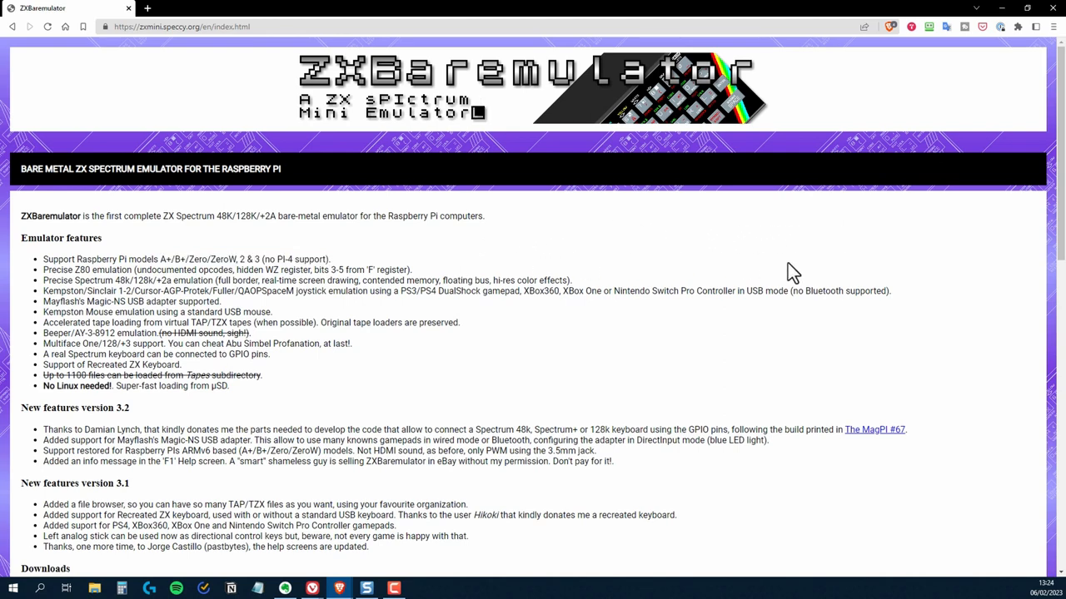
{"action": "mouse_move", "coordinate": [559, 323]}
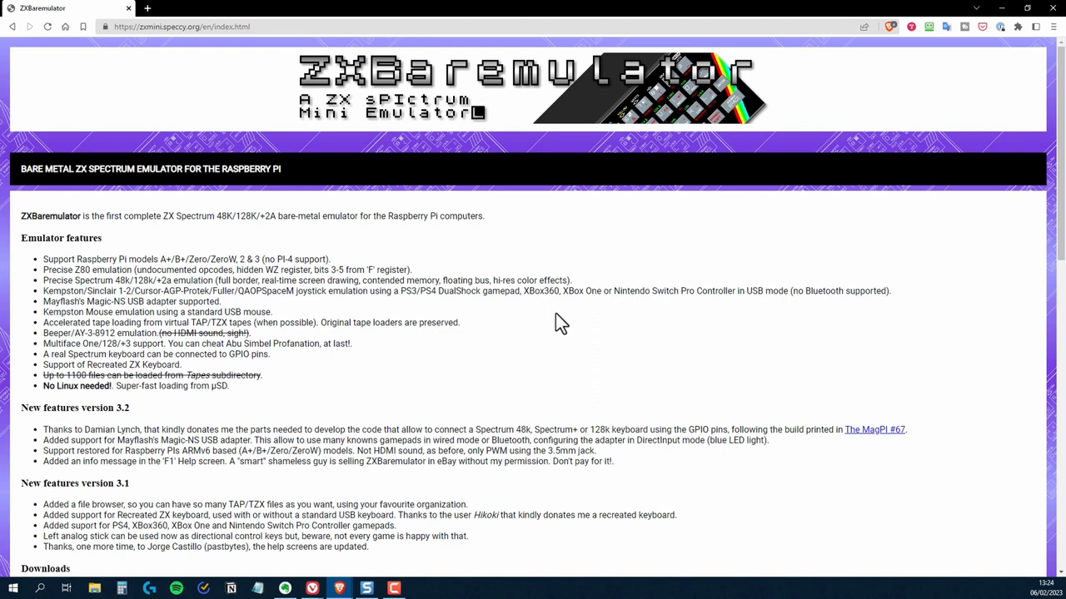
{"action": "mouse_move", "coordinate": [700, 350]}
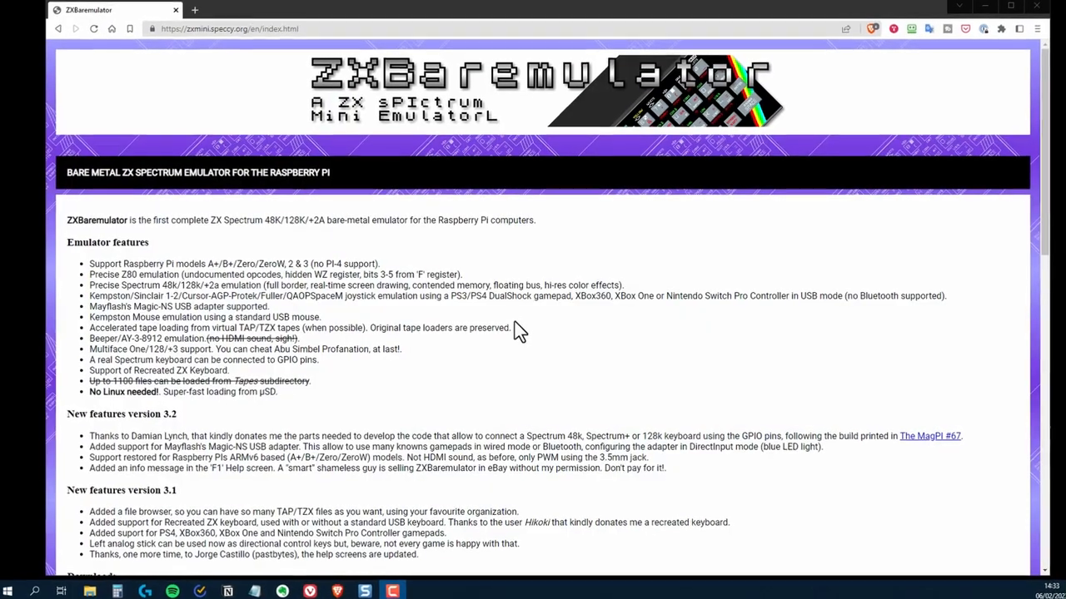
- Scroll down the ZXBaremulator page to reach its Downloads section
{"action": "scroll", "scroll_direction": "down", "scroll_amount": 3}
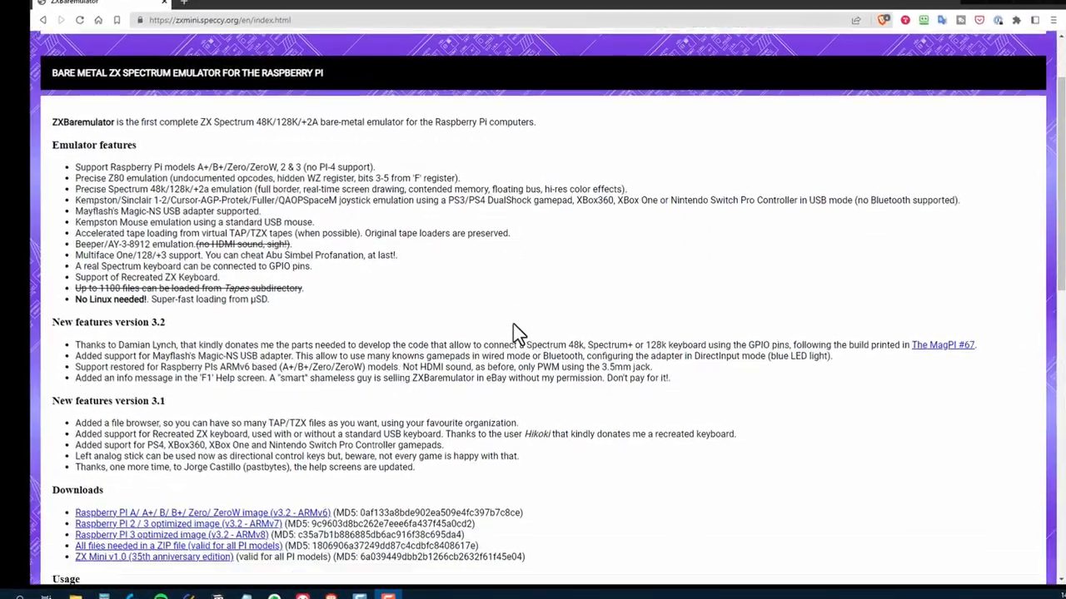
{"action": "scroll", "scroll_direction": "down", "scroll_amount": 3}
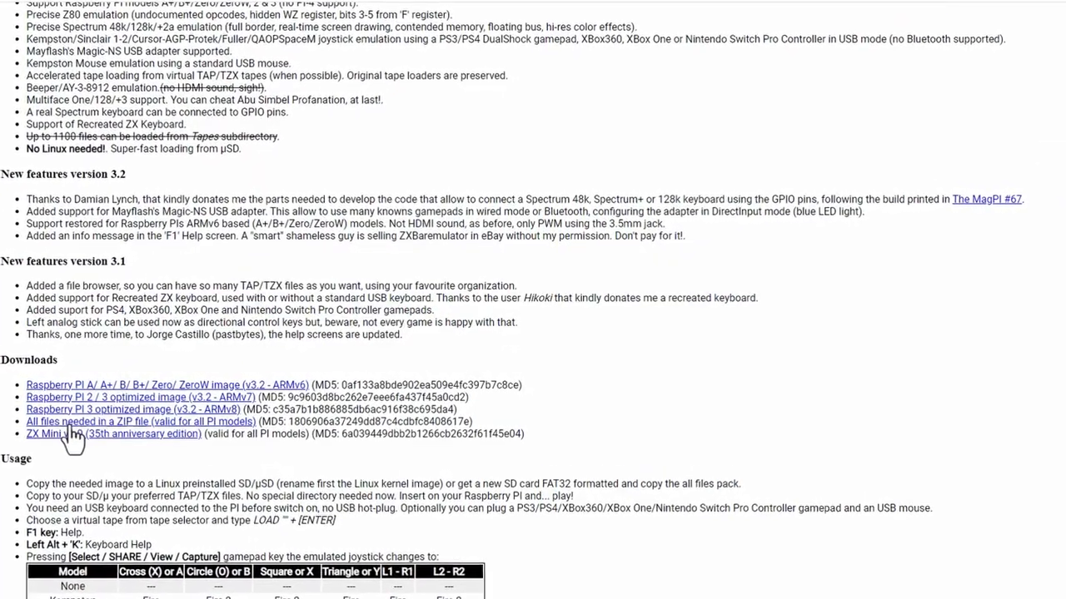
{"action": "scroll", "scroll_direction": "down", "scroll_amount": 3}
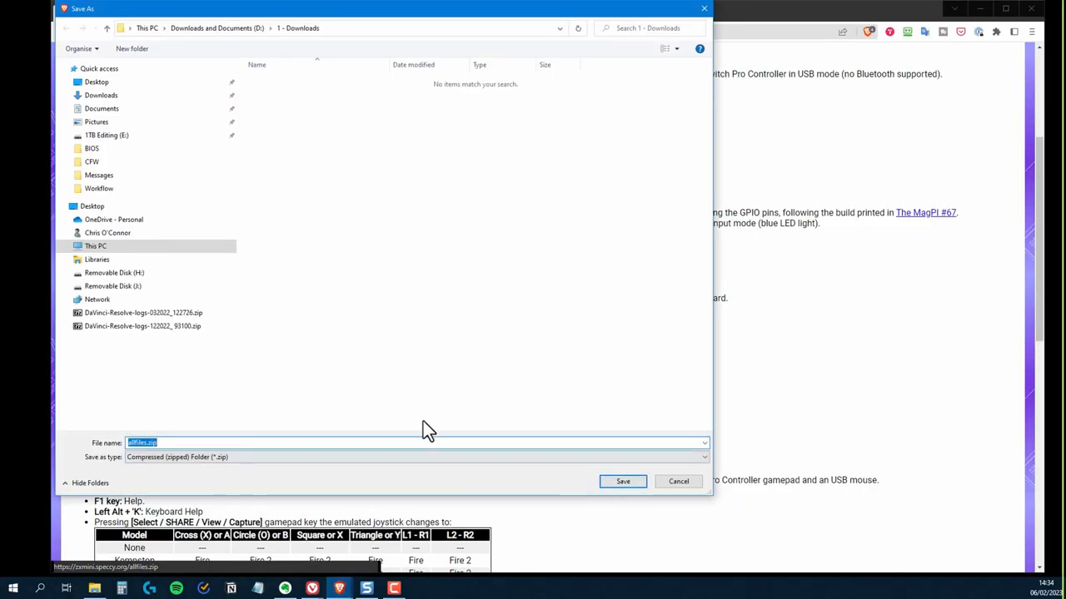
{"action": "mouse_move", "coordinate": [330, 473]}
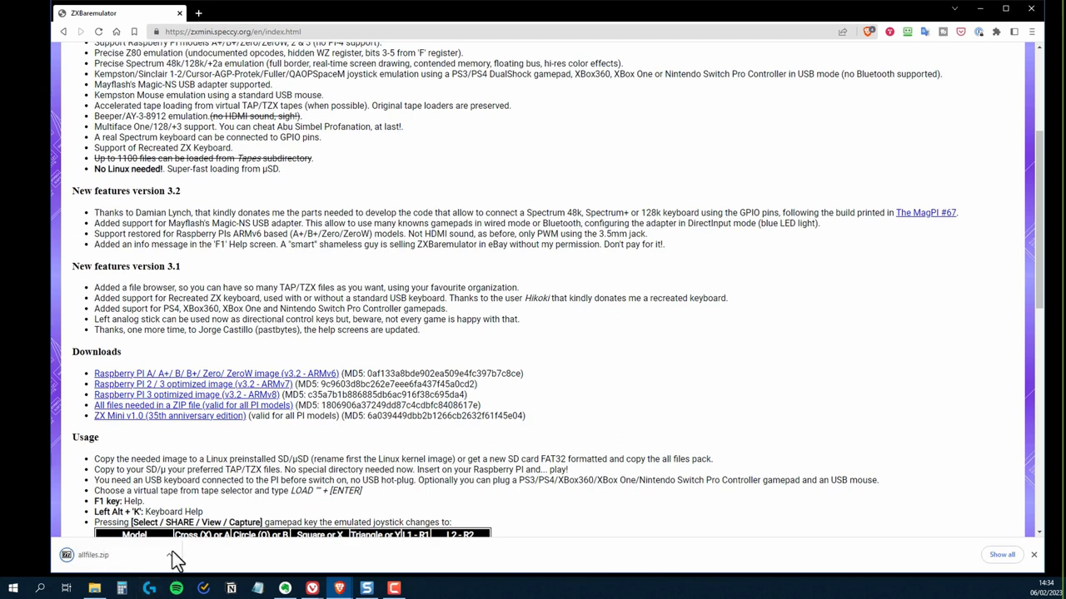
- Extract allfiles.zip with 7-Zip so the emulator files can go on the SD card
{"action": "right_click", "coordinate": [425, 147]}
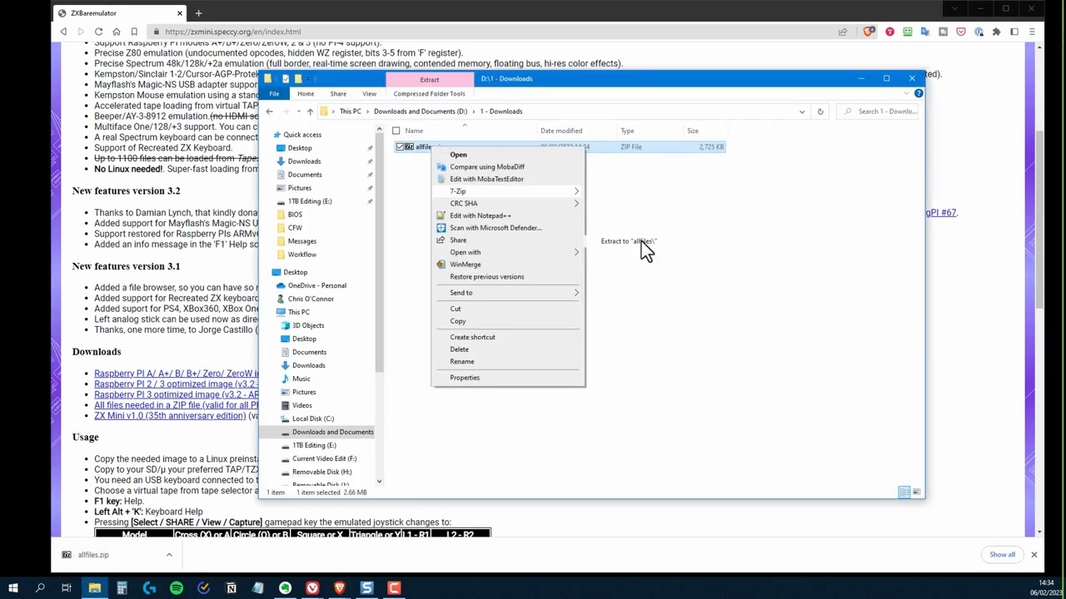
{"action": "left_click", "coordinate": [628, 240]}
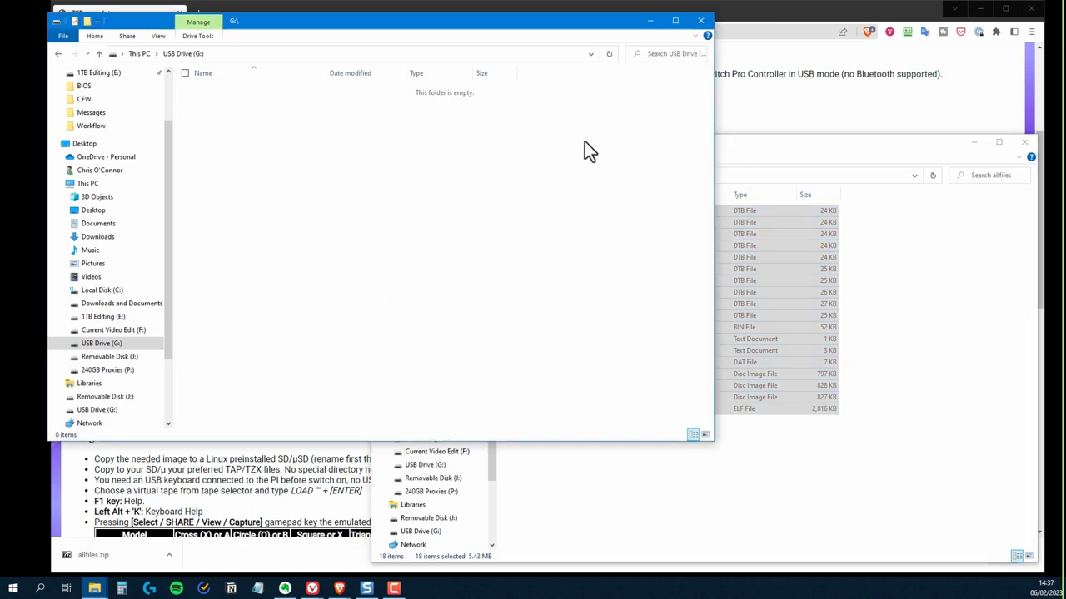
- Relabel the SD card drive ZXSPECTRUM through its Properties
{"action": "right_click", "coordinate": [100, 343]}
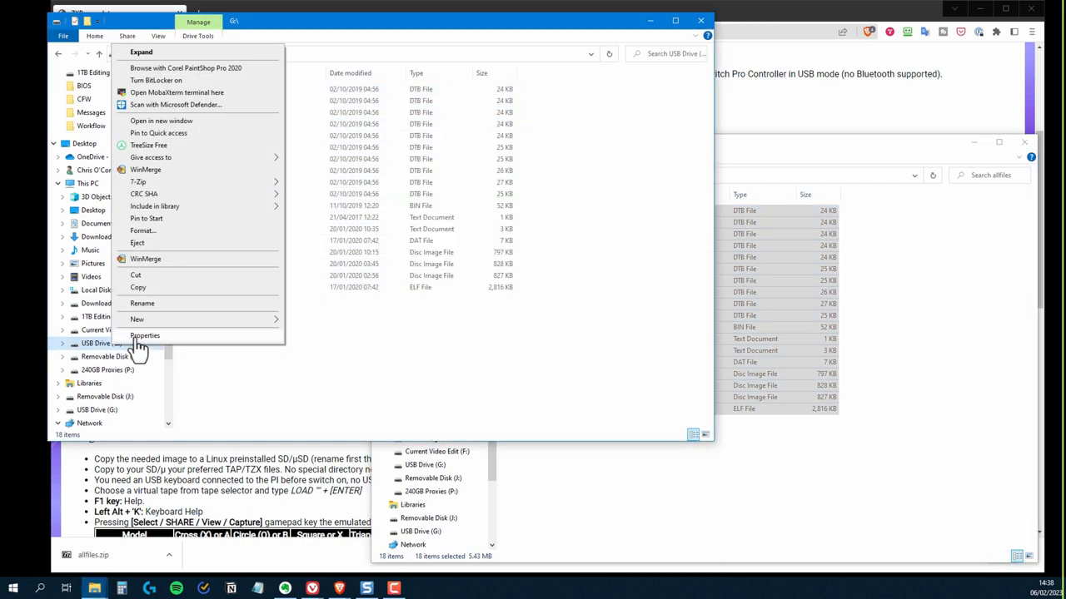
{"action": "left_click", "coordinate": [145, 337]}
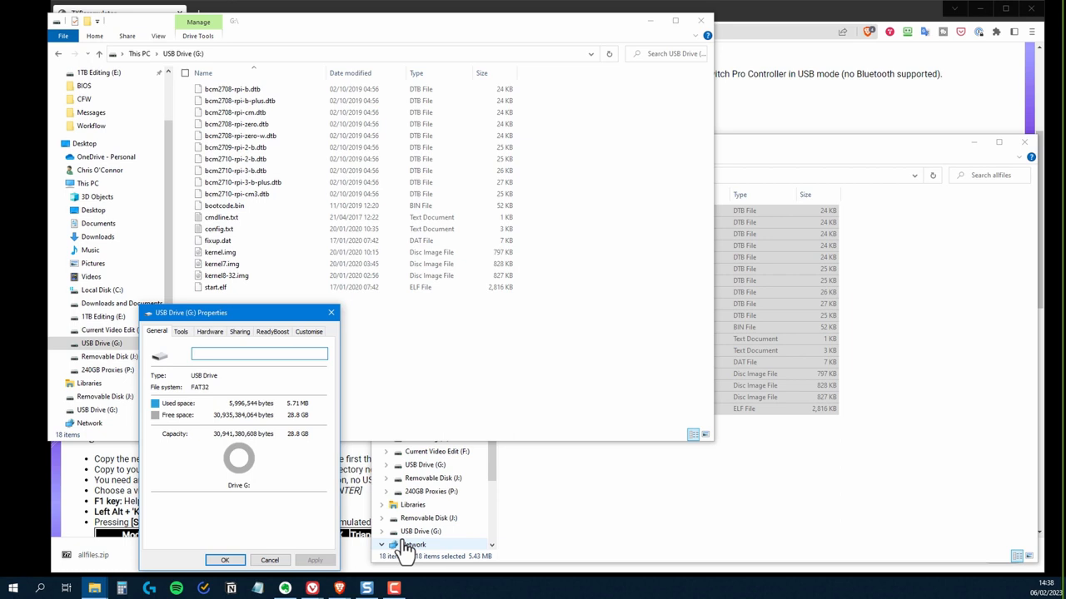
{"action": "type", "text": "ZXS"}
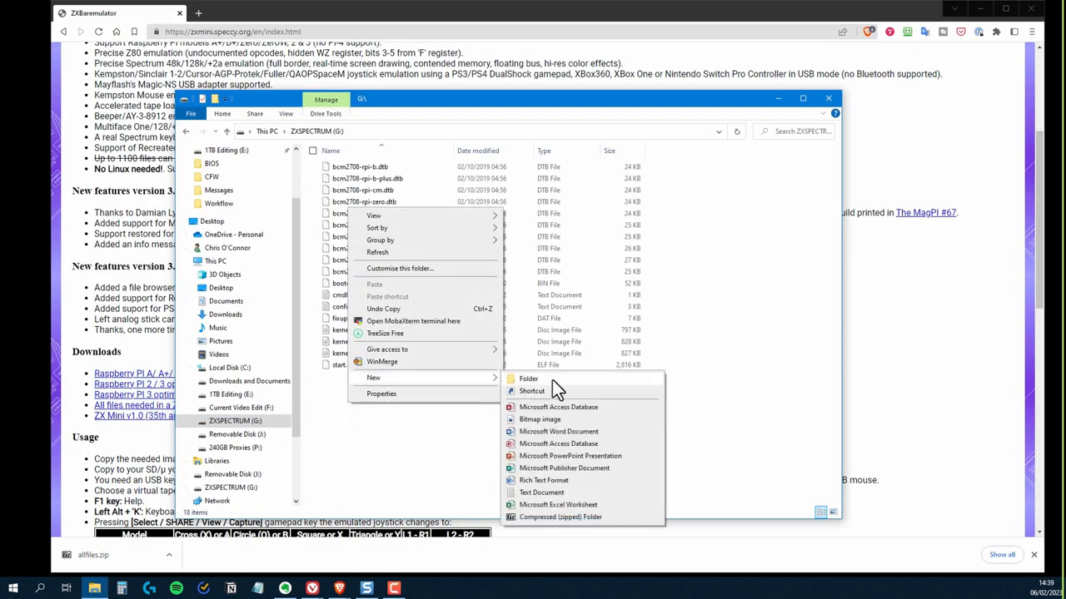
- Create a new folder named Games on the SD card
{"action": "left_click", "coordinate": [528, 380]}
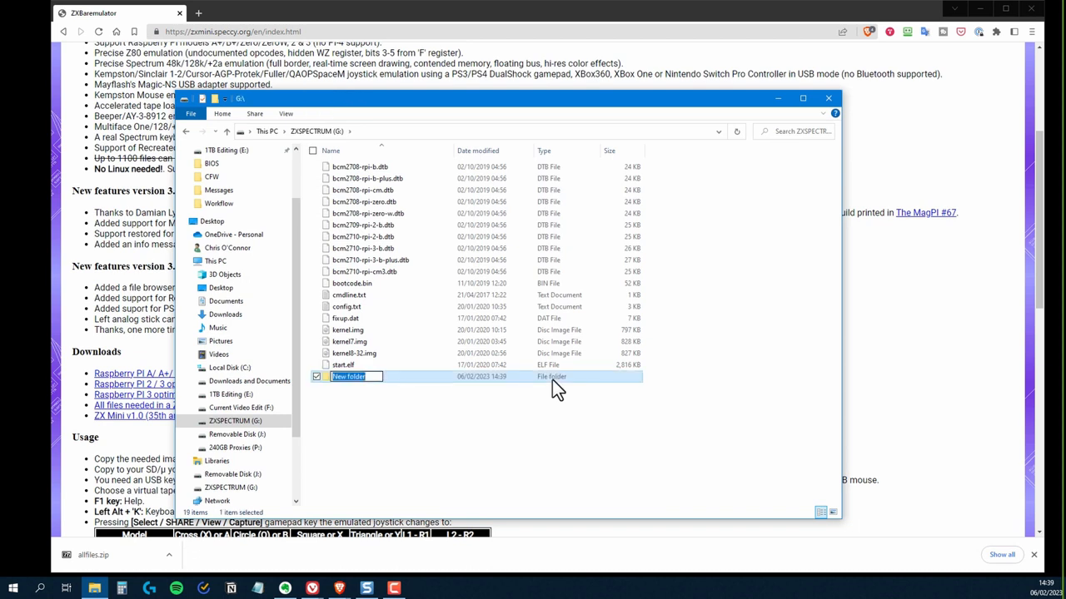
{"action": "type", "text": "Games"}
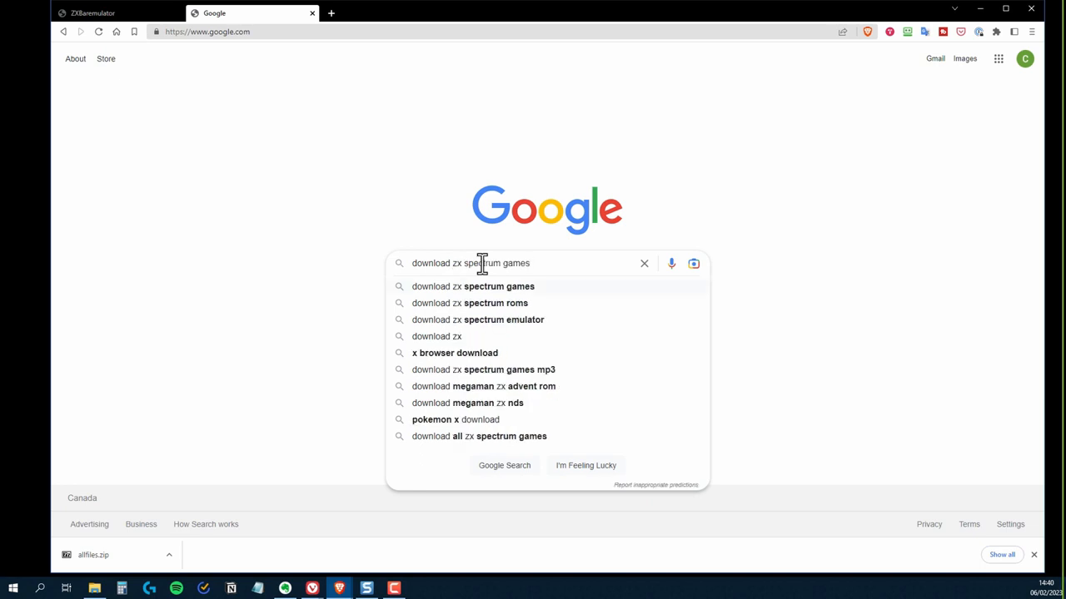
- Search Google for downloadable ZX Spectrum games and enter a World of Spectrum archive category
{"action": "left_click", "coordinate": [473, 286]}
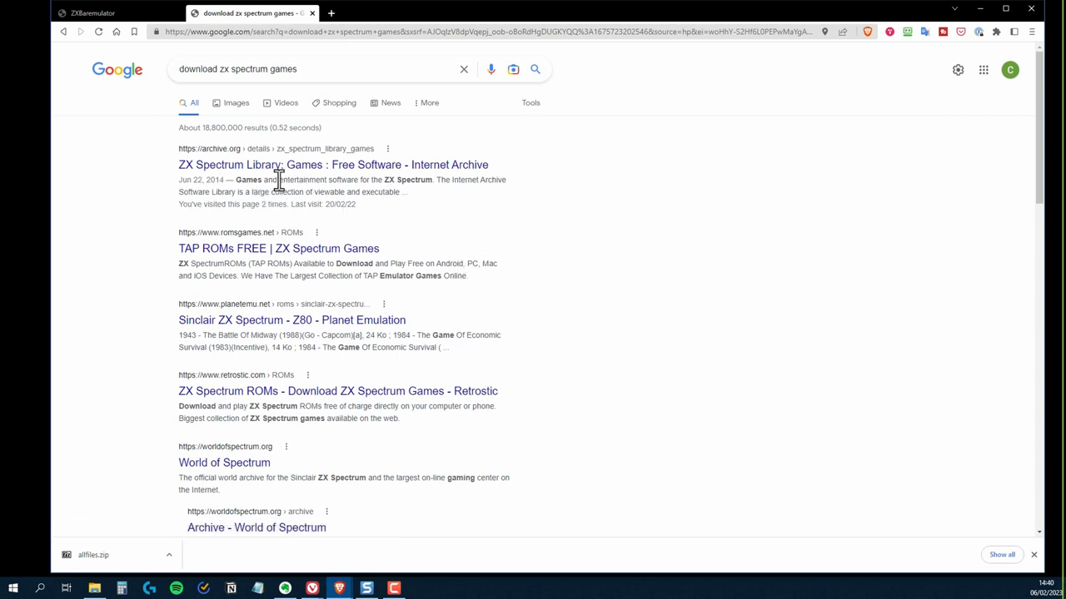
{"action": "mouse_move", "coordinate": [606, 219]}
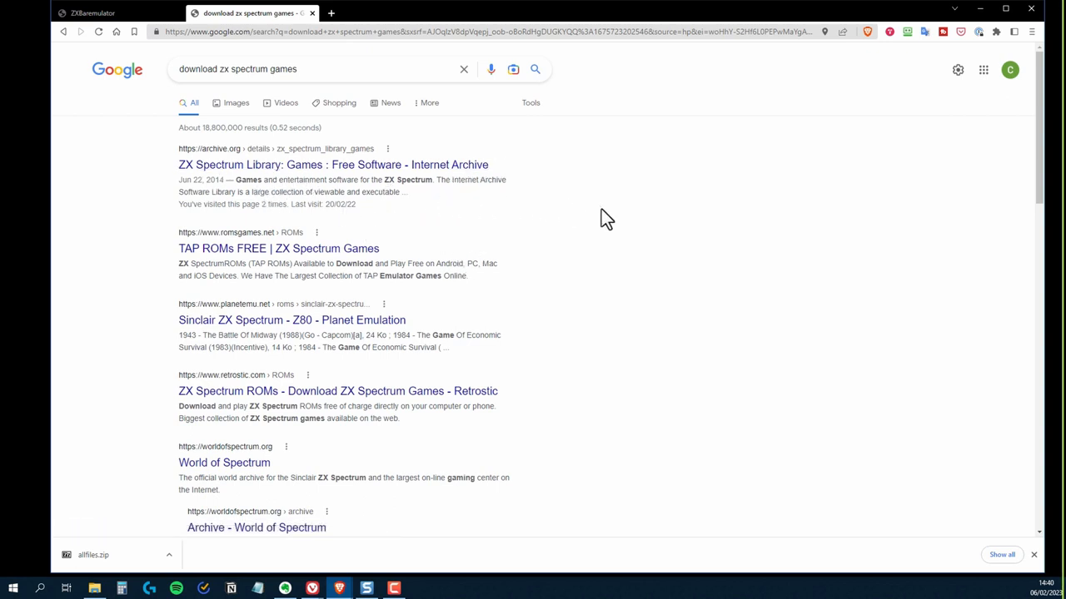
{"action": "left_click", "coordinate": [223, 463]}
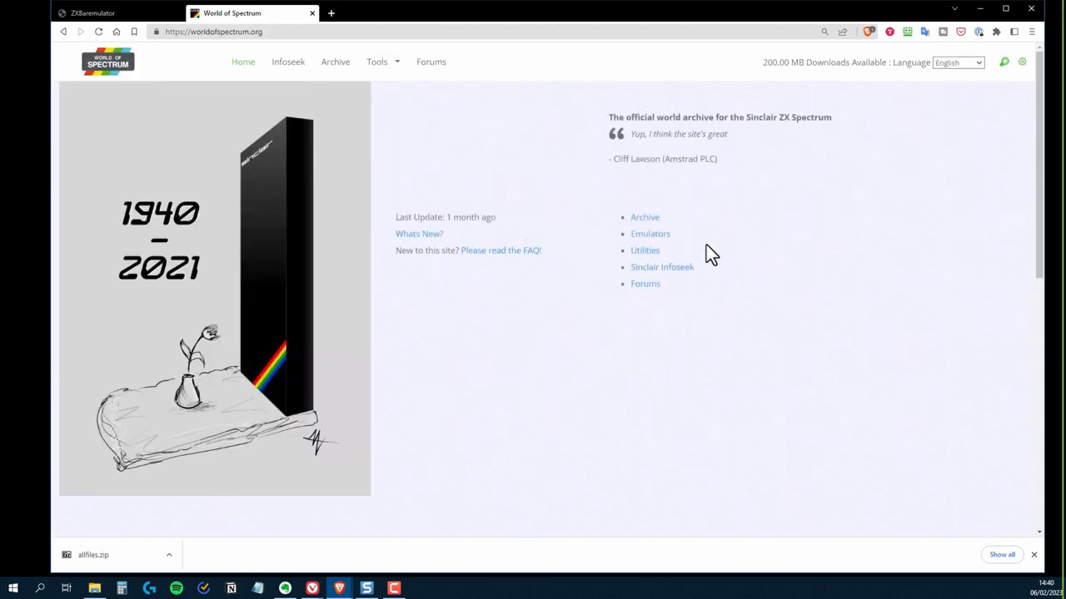
{"action": "left_click", "coordinate": [335, 61]}
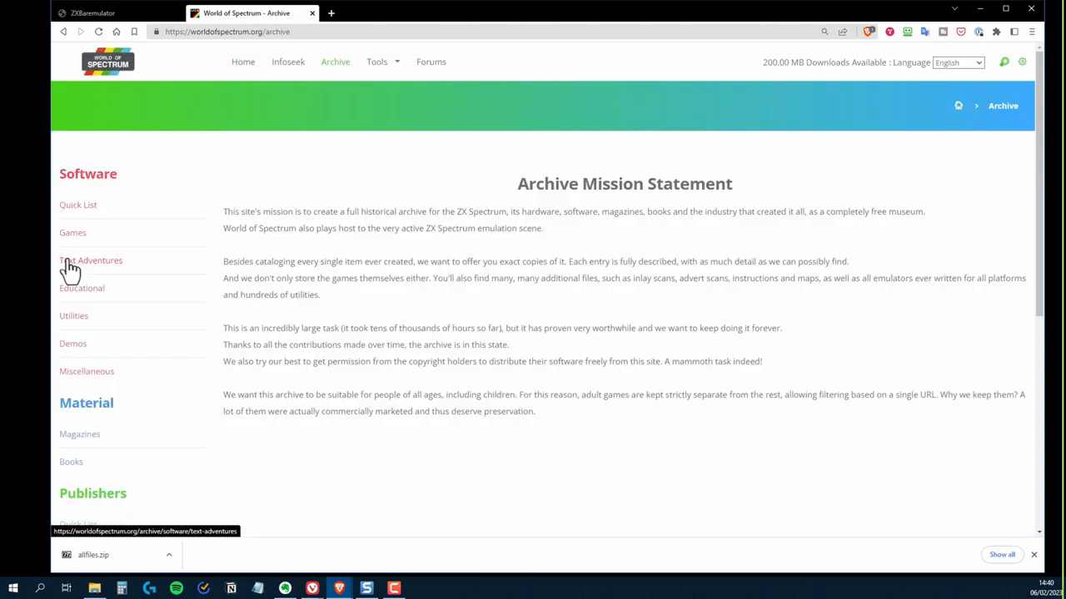
{"action": "left_click", "coordinate": [73, 233]}
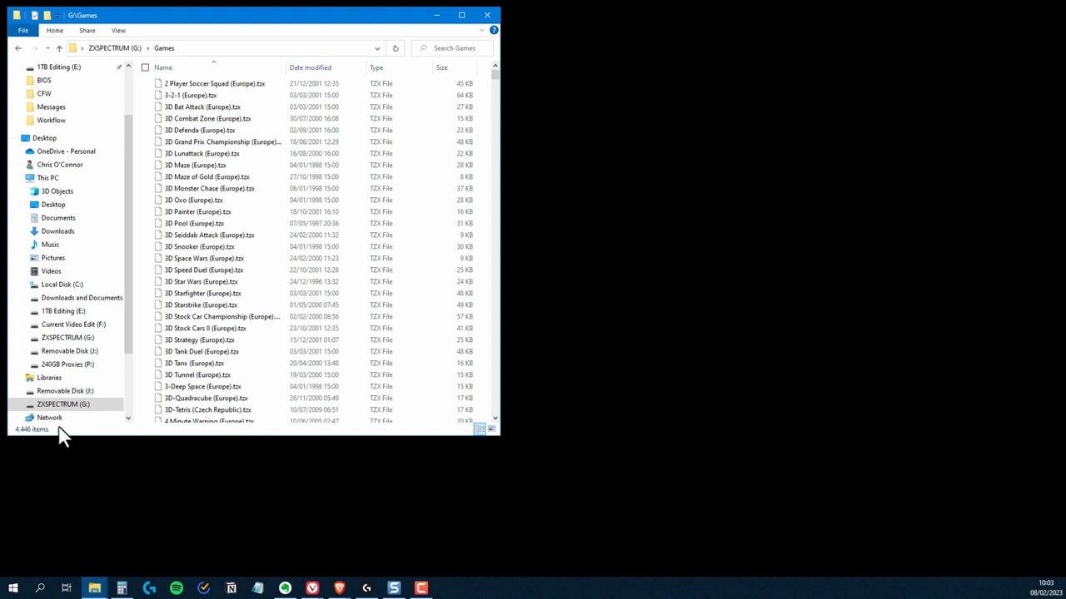
{"action": "mouse_move", "coordinate": [80, 439]}
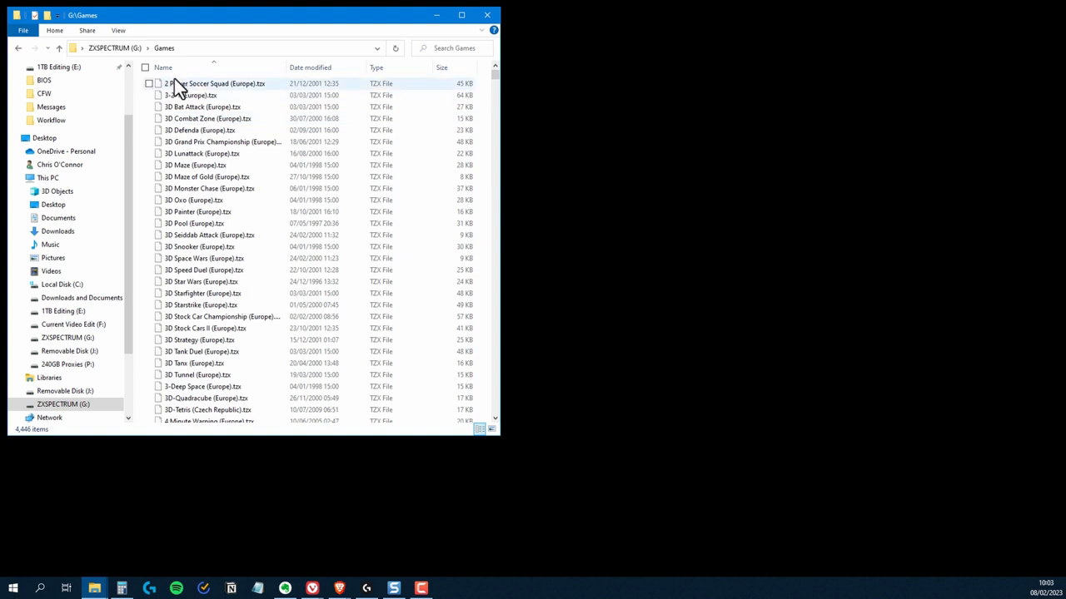
- At the ZXSPECTRUM drive's top level, add a Favs folder and work in a second window
{"action": "left_click", "coordinate": [34, 47]}
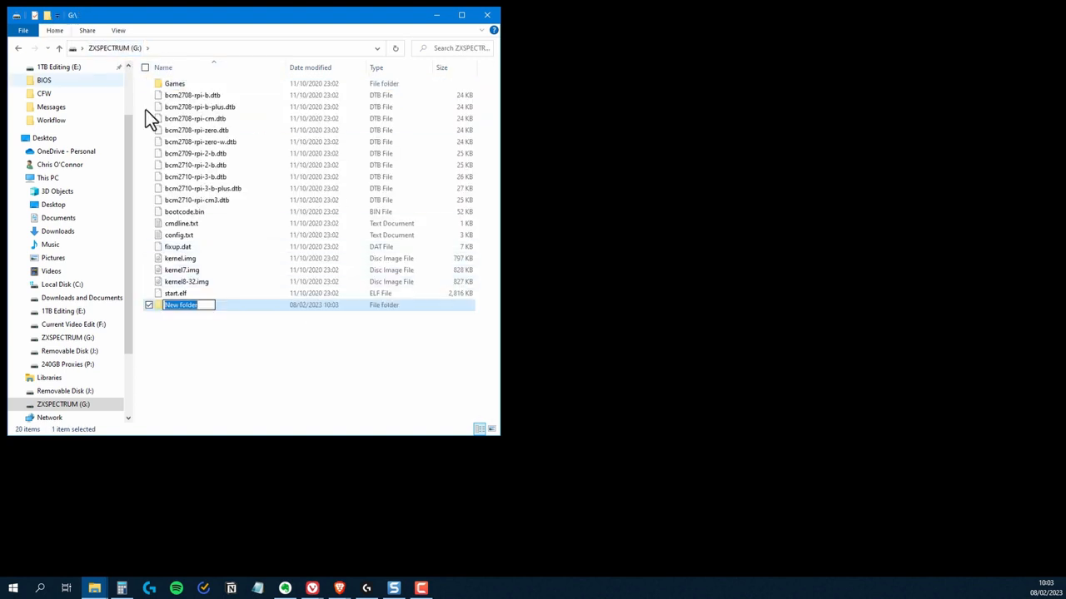
{"action": "mouse_move", "coordinate": [263, 313]}
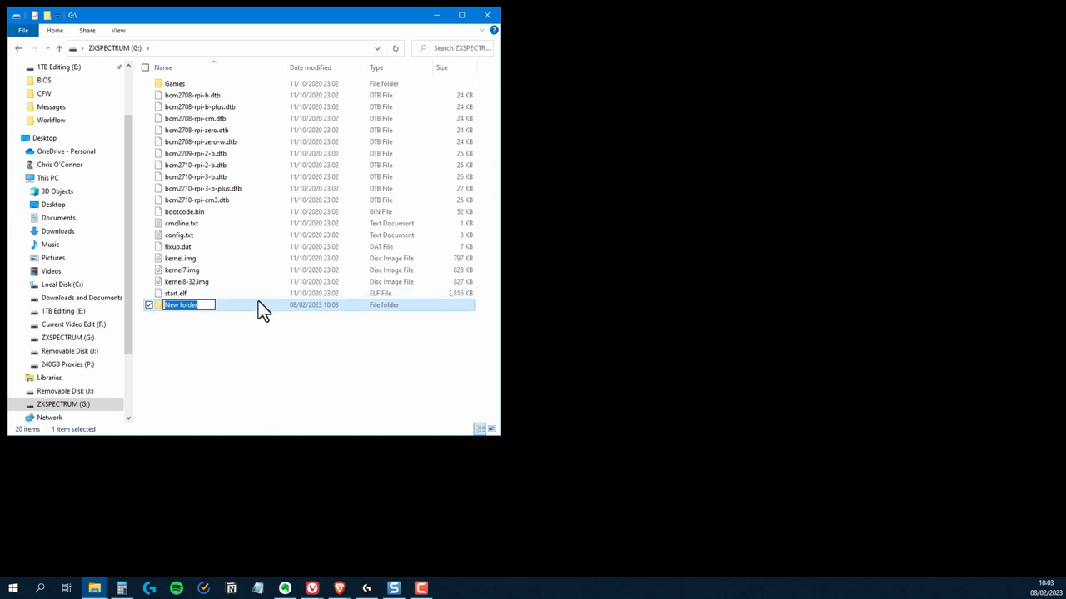
{"action": "type", "text": "Fav"}
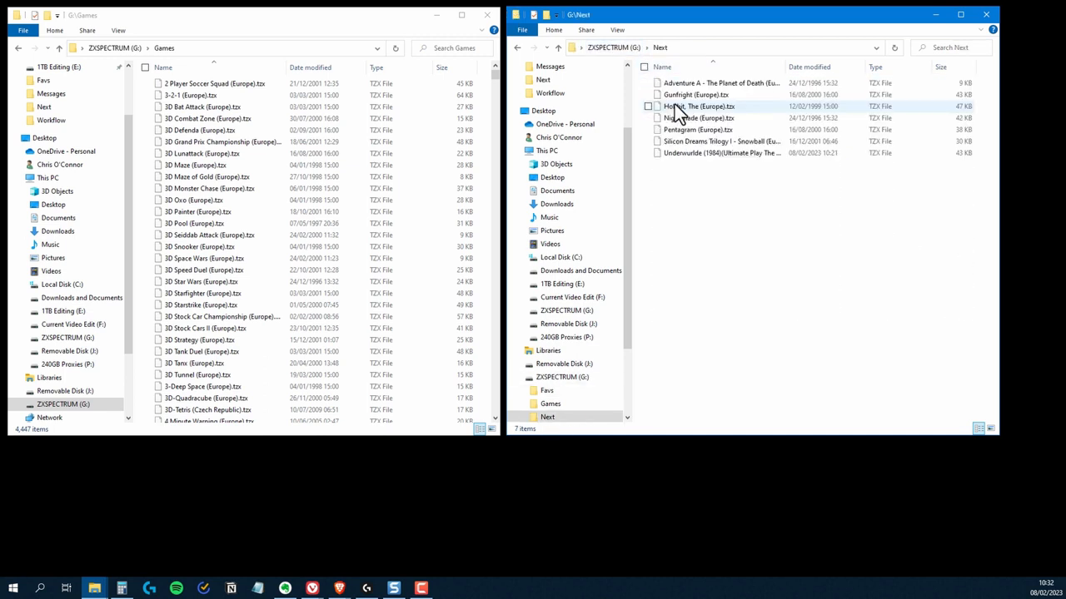
{"action": "left_click", "coordinate": [697, 117]}
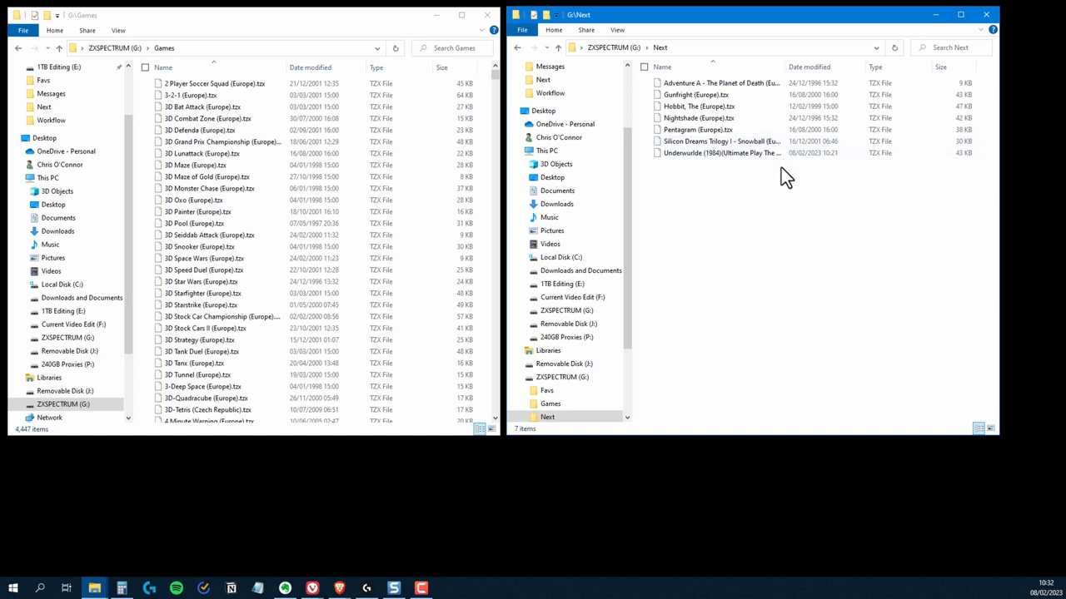
{"action": "mouse_move", "coordinate": [769, 220]}
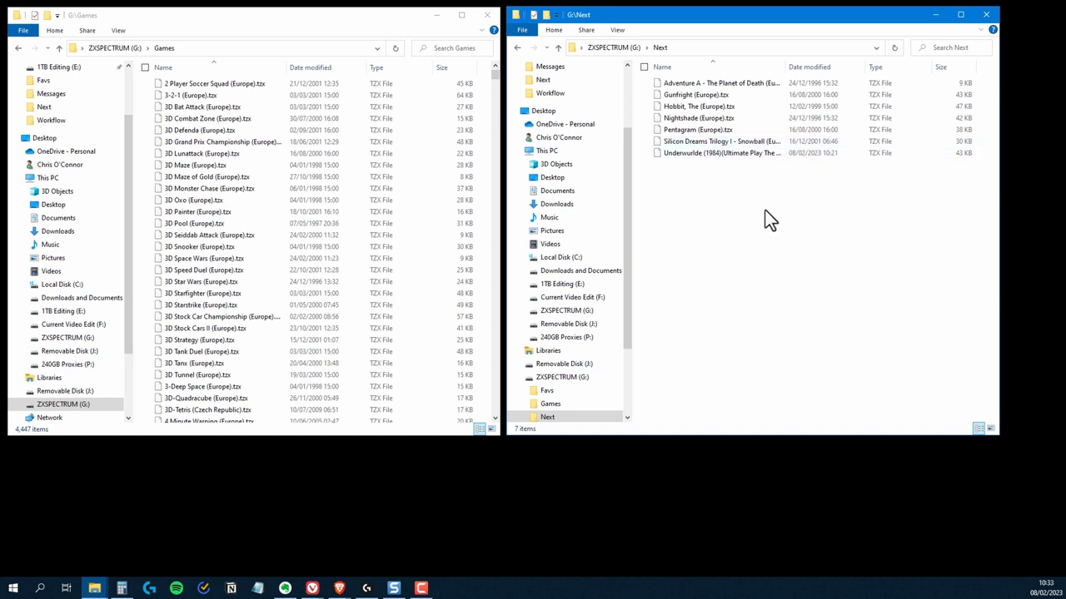